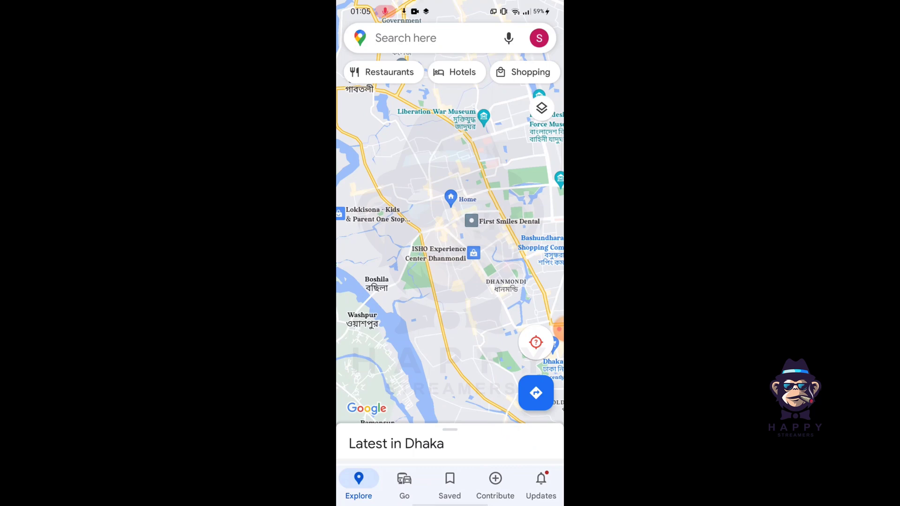
Step: Search 'sa' and select Savar Union to show its place page and boundary
{"action": "left_click", "coordinate": [425, 38]}
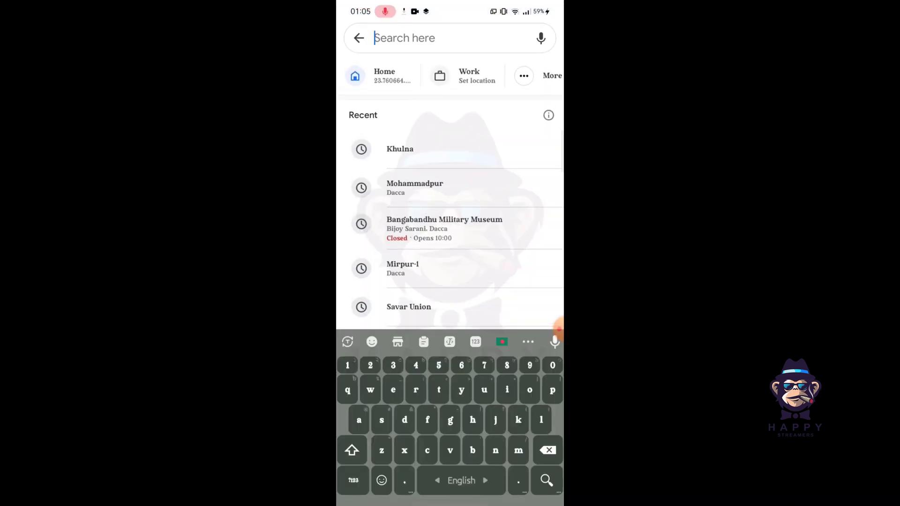
{"action": "type", "text": "savar"}
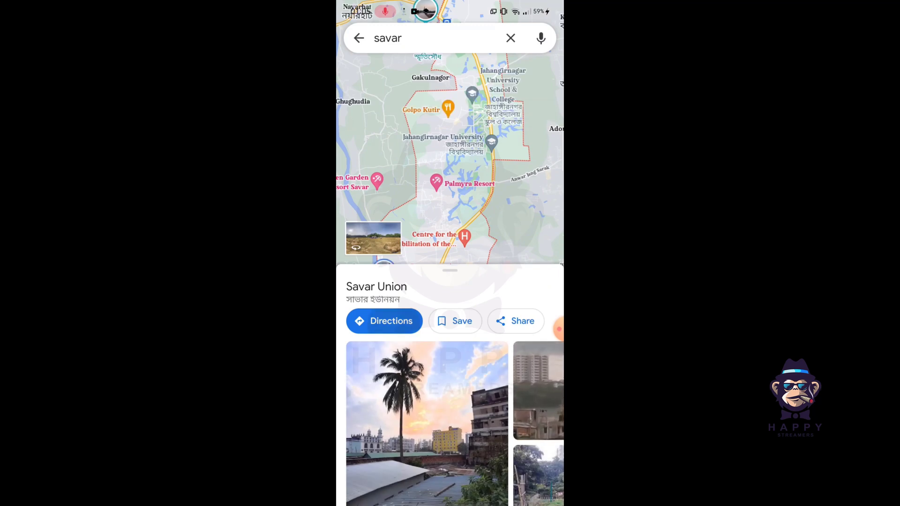
Step: Get directions to Savar Union starting from Mohammadpur, giving a 46 min (31 km) drive
{"action": "left_click", "coordinate": [384, 321]}
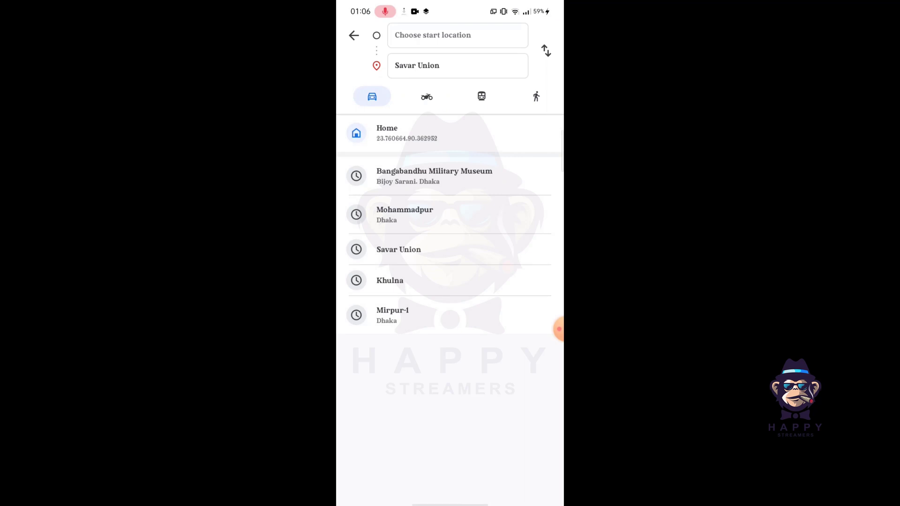
{"action": "left_click", "coordinate": [457, 35]}
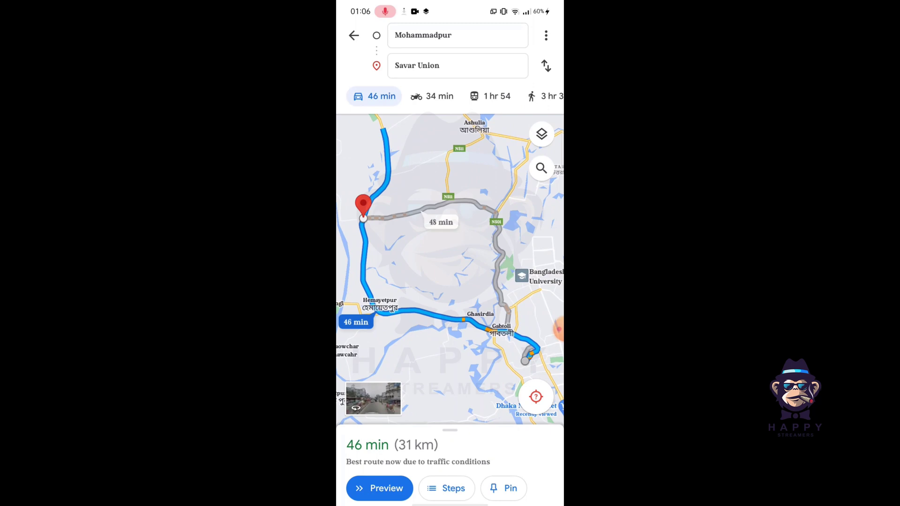
Step: Switch the Mohammadpur–Savar Union trip to transit, listing bus routes led by 1 hr 54 min
{"action": "left_click", "coordinate": [477, 96]}
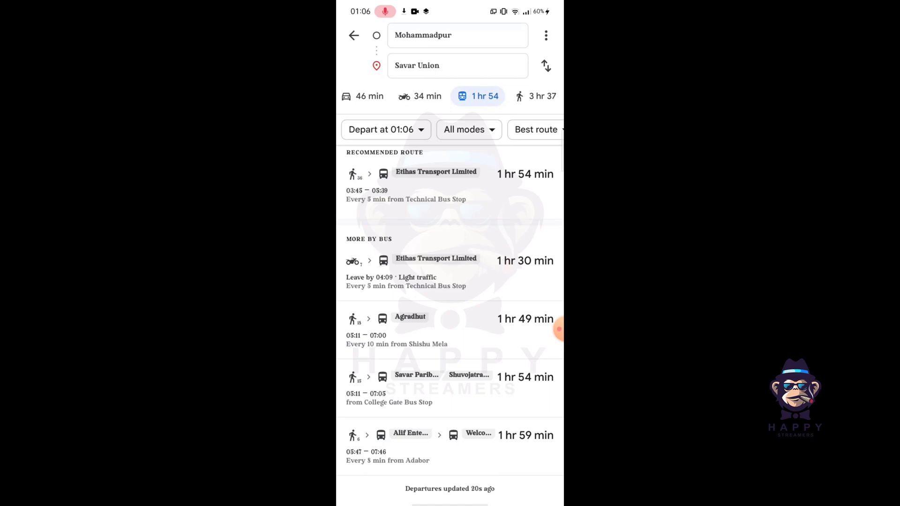
Step: Return to the Savar Union page, then leave Maps for the Android home screen
{"action": "left_click", "coordinate": [457, 65]}
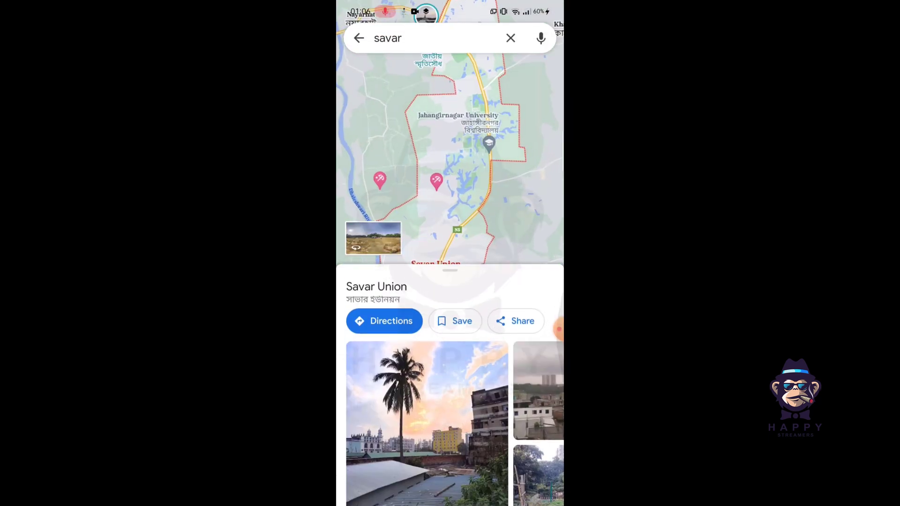
{"action": "key", "text": "HOME"}
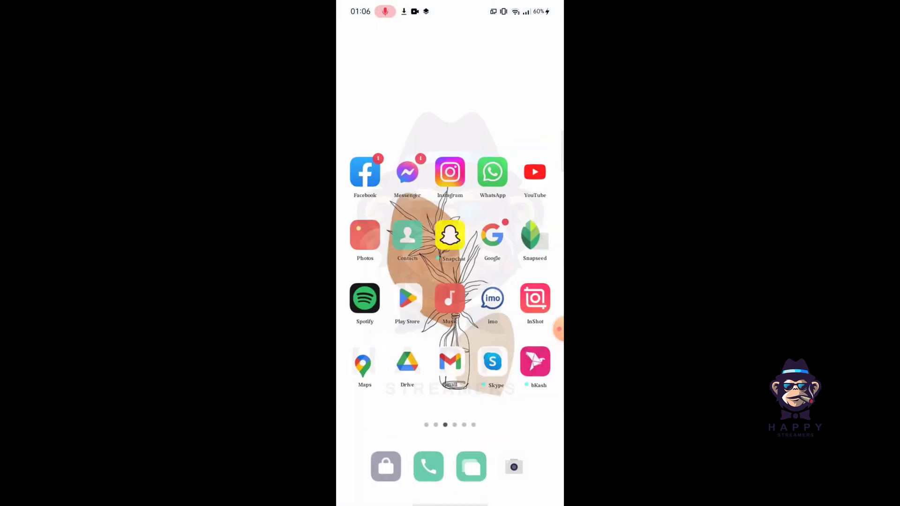